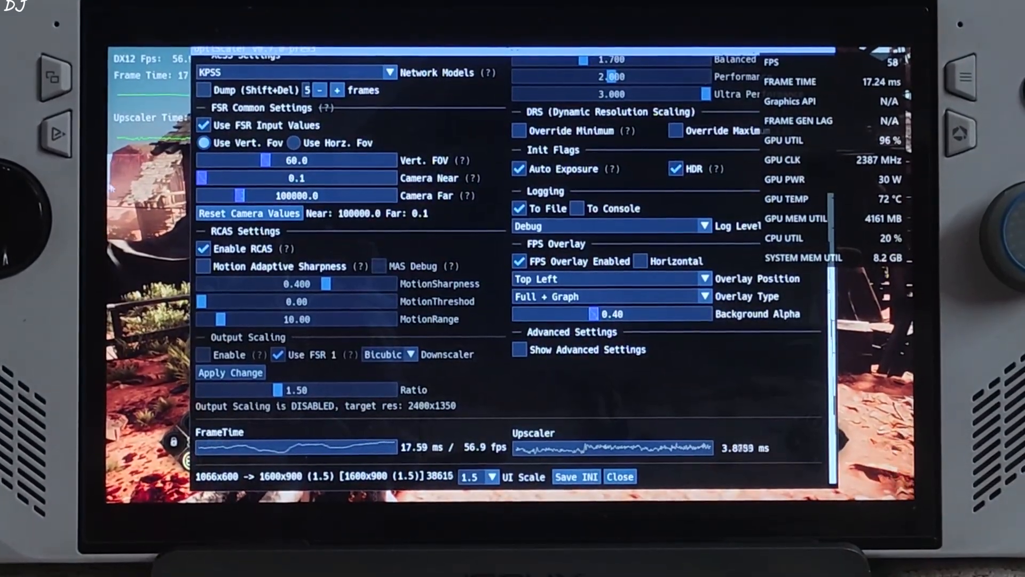
Enable Frame Generation (Dx12) in the OptiScaler overlay, keeping XeSS as the upscaler.
{"action": "scroll", "scroll_direction": "up", "scroll_amount": 3}
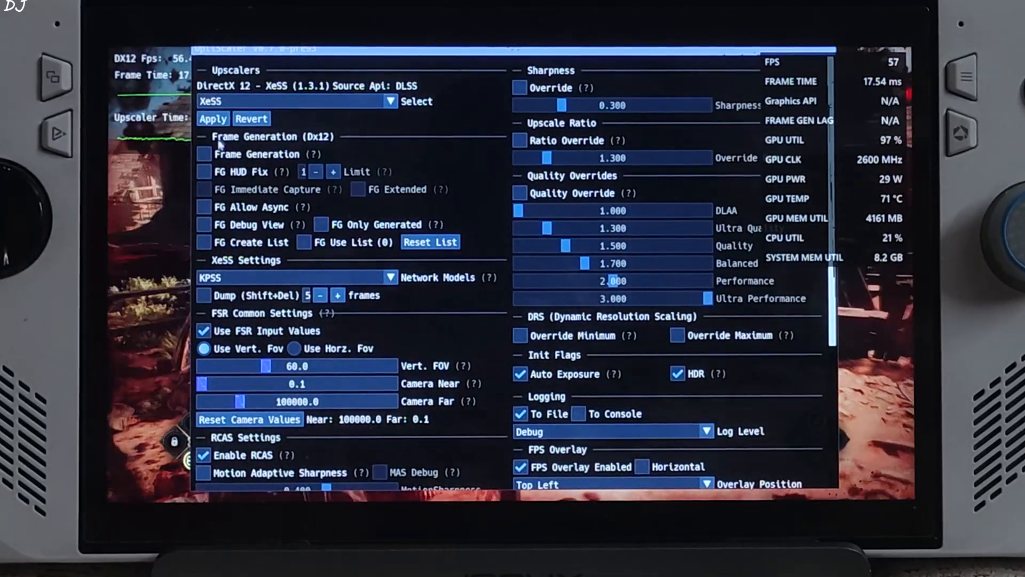
{"action": "left_click", "coordinate": [203, 154]}
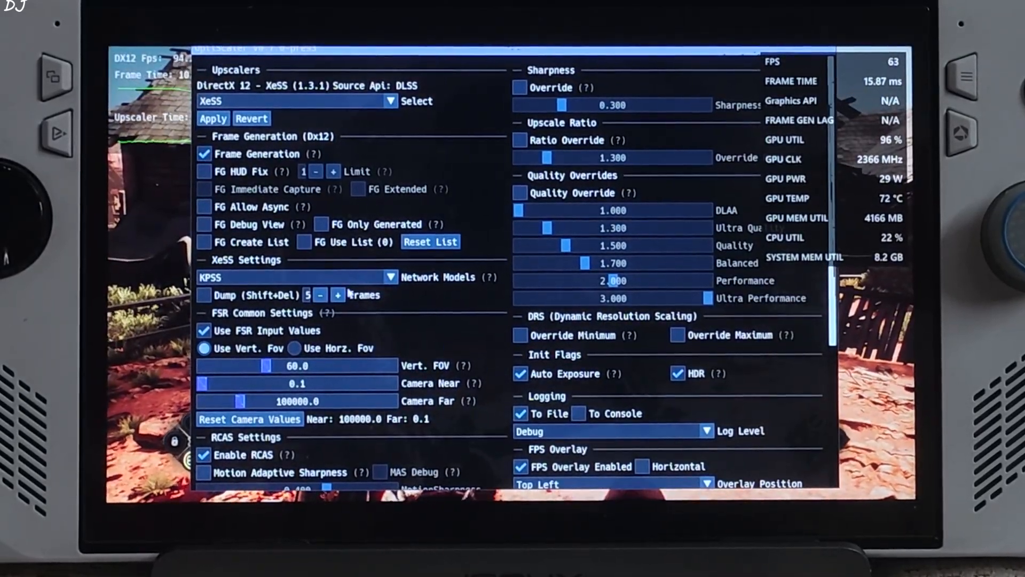